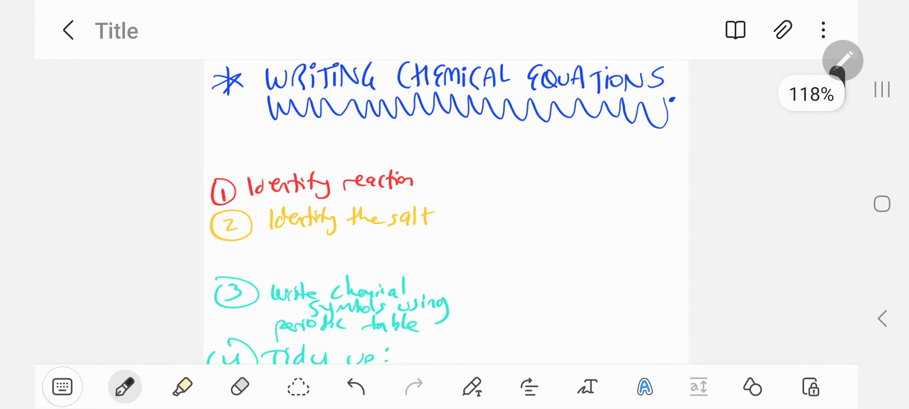
- Handwrite 'Magnesium + Nitric Acid →' in black below the heading underline
{"action": "left_click_drag", "start_coordinate": [246, 148], "coordinate": [278, 142]}
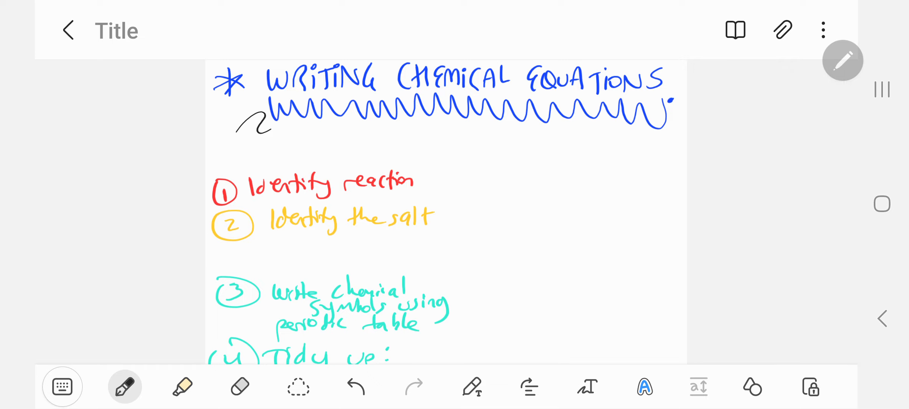
{"action": "type", "text": "Magnesium + Nitric Acid →"}
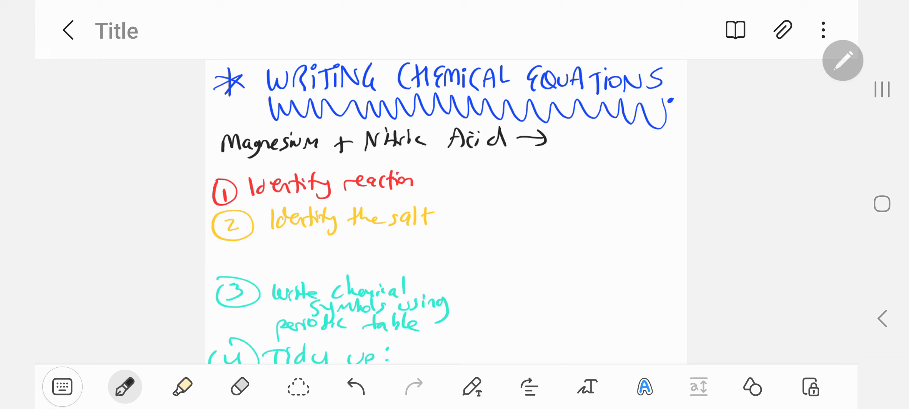
- Underline Magnesium labelled 'metal' and underline Acid in red
{"action": "scroll", "scroll_direction": "down", "scroll_amount": 3}
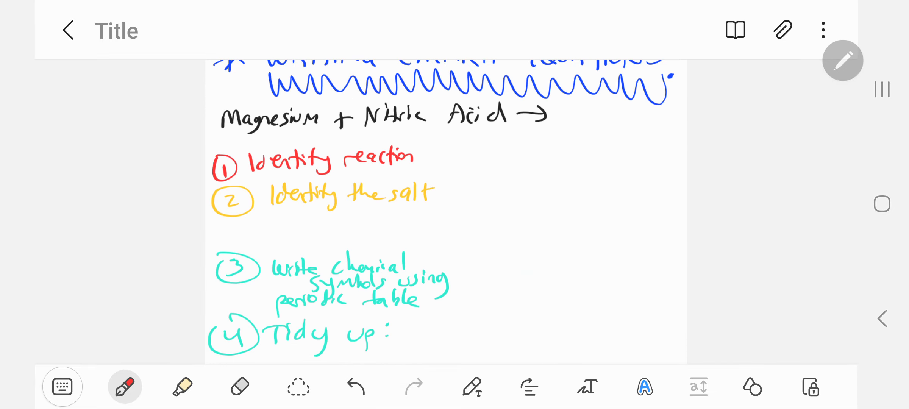
{"action": "left_click_drag", "start_coordinate": [225, 124], "coordinate": [312, 124]}
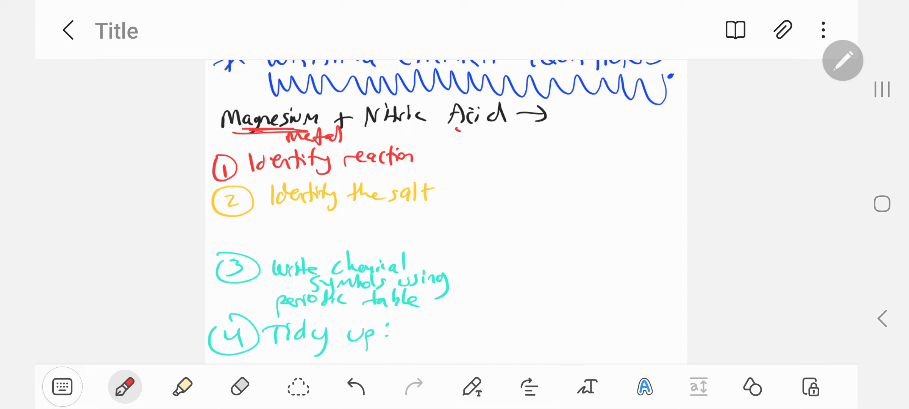
{"action": "left_click_drag", "start_coordinate": [458, 133], "coordinate": [501, 132]}
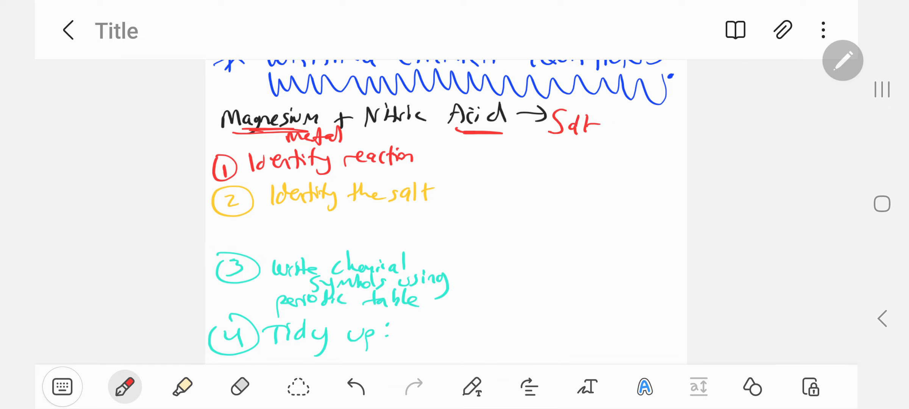
- Write the red products 'Salt + Hydrogen gas' after the arrow
{"action": "left_click_drag", "start_coordinate": [556, 122], "coordinate": [609, 124]}
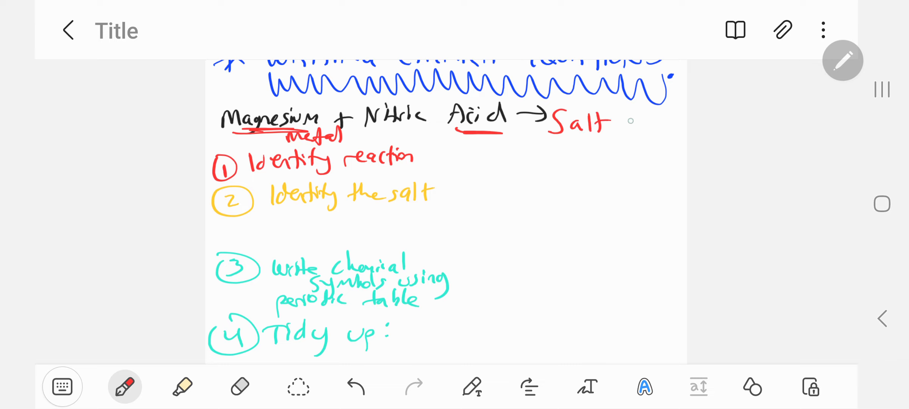
{"action": "left_click_drag", "start_coordinate": [609, 121], "coordinate": [591, 154]}
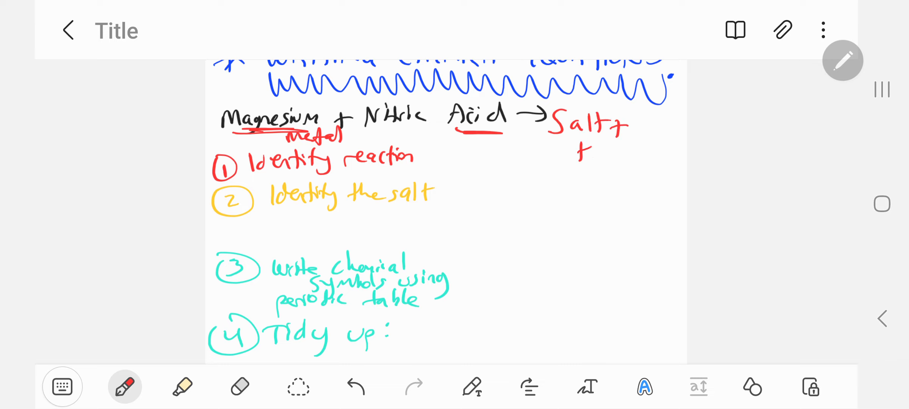
{"action": "left_click_drag", "start_coordinate": [574, 153], "coordinate": [673, 153]}
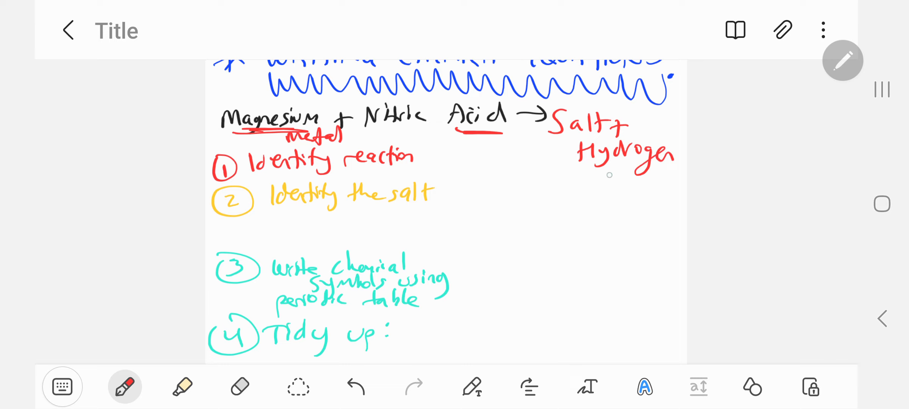
{"action": "left_click_drag", "start_coordinate": [591, 174], "coordinate": [637, 185]}
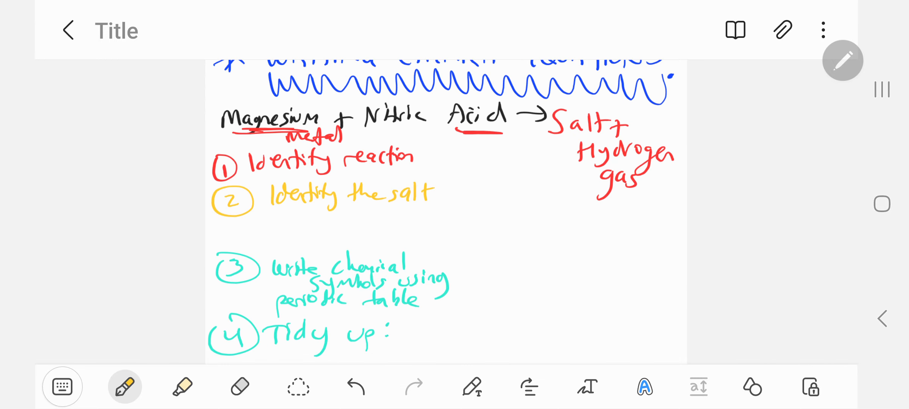
- Draw a yellow arrow from Salt to 'metal + non-metal' and 'Magnesium nitrate', underlining Magnesium
{"action": "left_click_drag", "start_coordinate": [560, 139], "coordinate": [559, 185]}
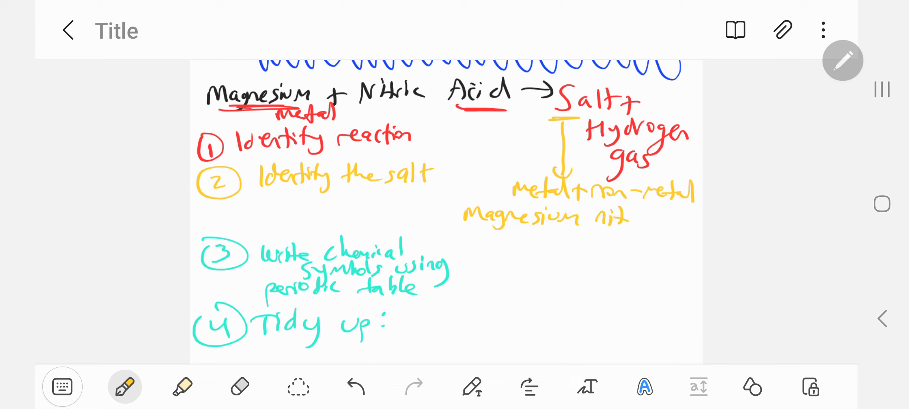
{"action": "type", "text": "rate"}
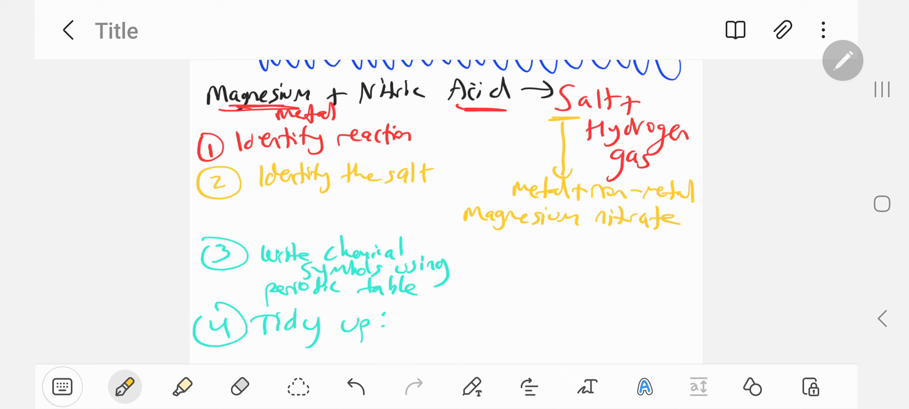
{"action": "left_click_drag", "start_coordinate": [493, 234], "coordinate": [592, 235]}
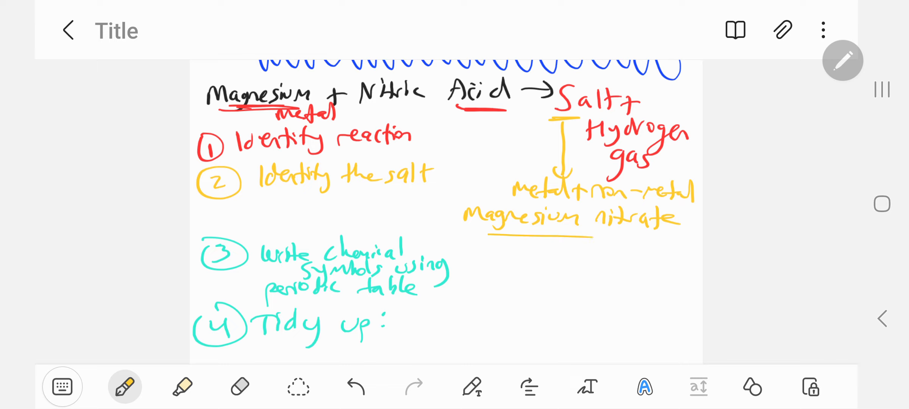
{"action": "left_click", "coordinate": [125, 386]}
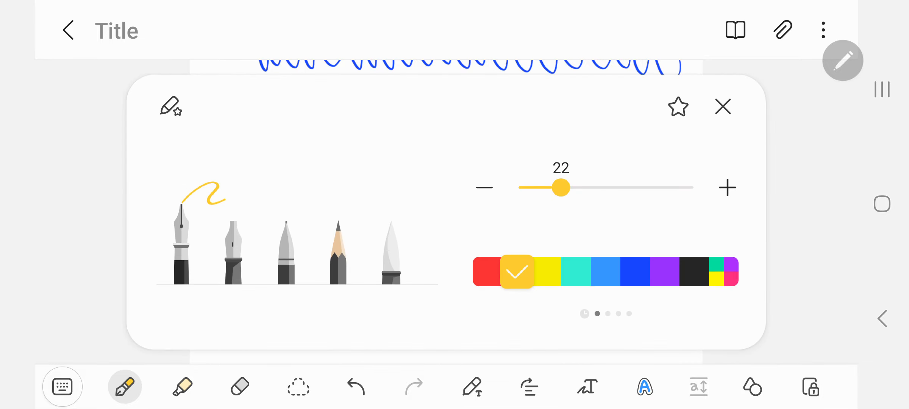
- Erase the old step 4 and start the teal equation 'Mg + HNO3 →' under step 3
{"action": "left_click", "coordinate": [722, 107]}
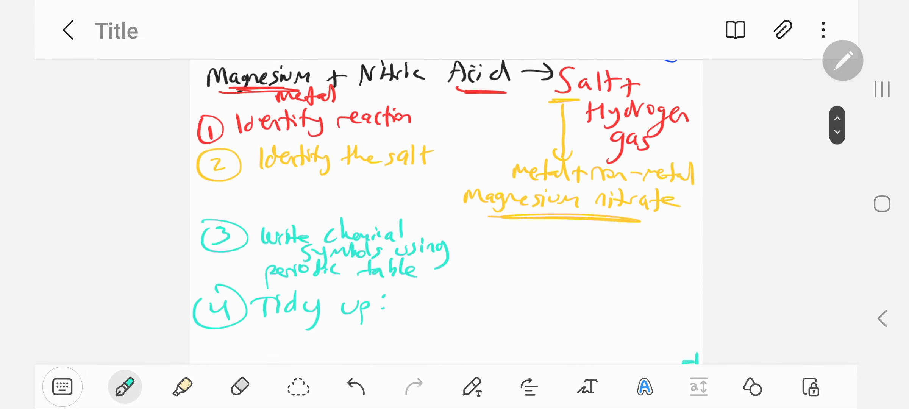
{"action": "scroll", "scroll_direction": "down", "scroll_amount": 3}
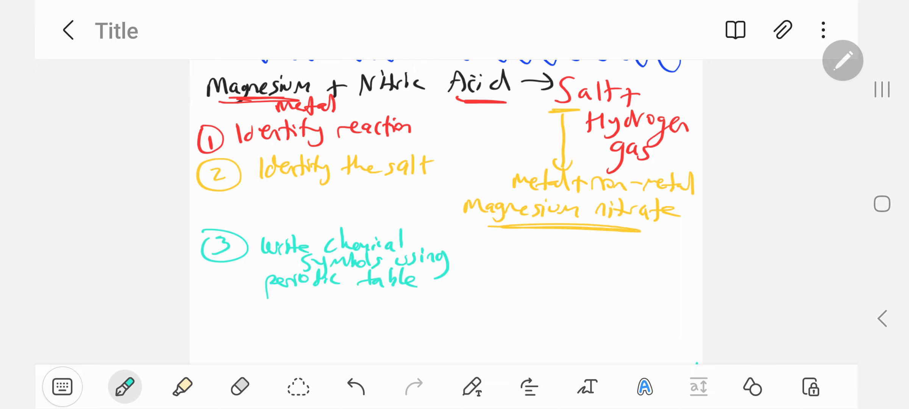
{"action": "left_click_drag", "start_coordinate": [259, 324], "coordinate": [313, 342]}
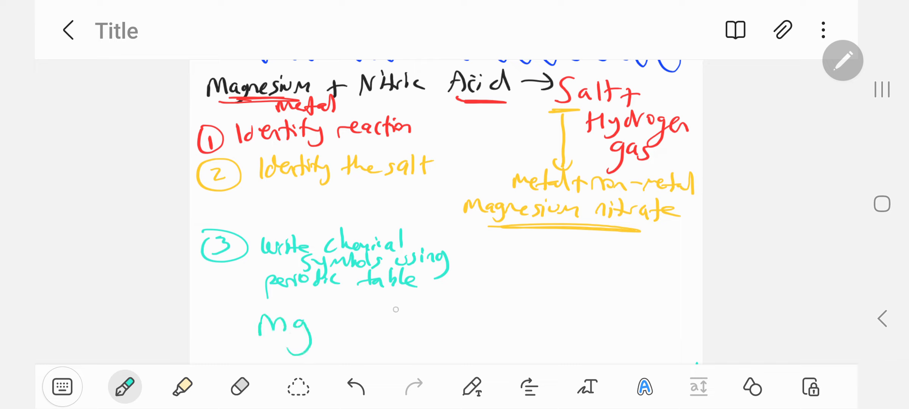
{"action": "left_click_drag", "start_coordinate": [345, 330], "coordinate": [368, 330]}
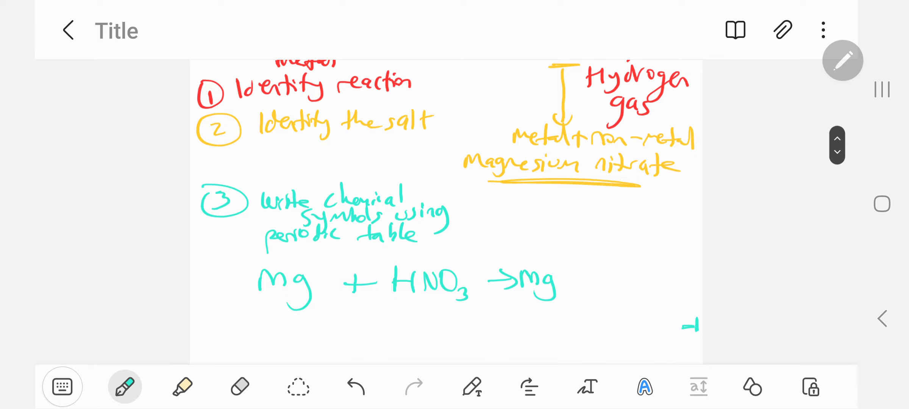
- Complete the products as 'Mg+2 NO3− + H2' in teal
{"action": "scroll", "scroll_direction": "down", "scroll_amount": 3}
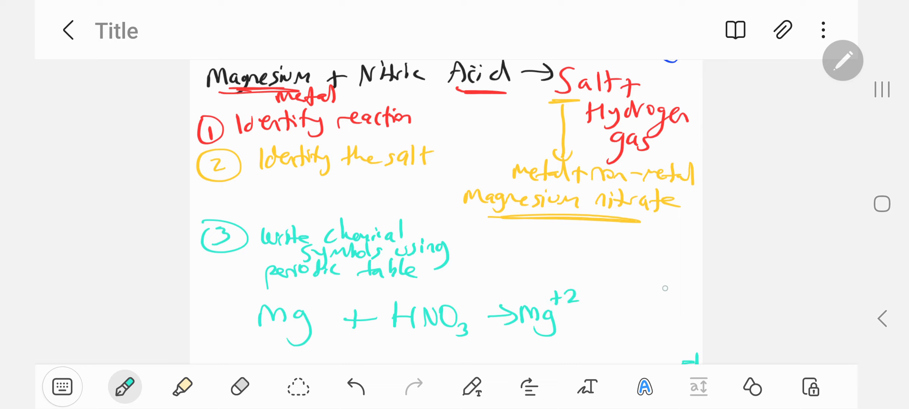
{"action": "type", "text": "NO2"}
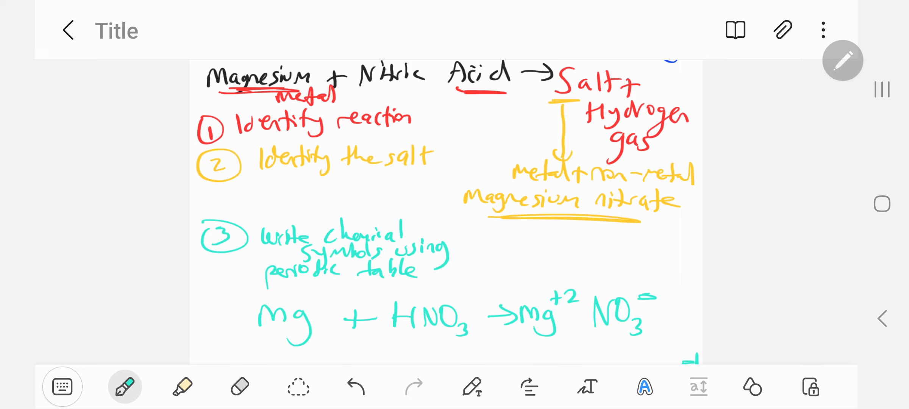
{"action": "scroll", "scroll_direction": "down", "scroll_amount": 3}
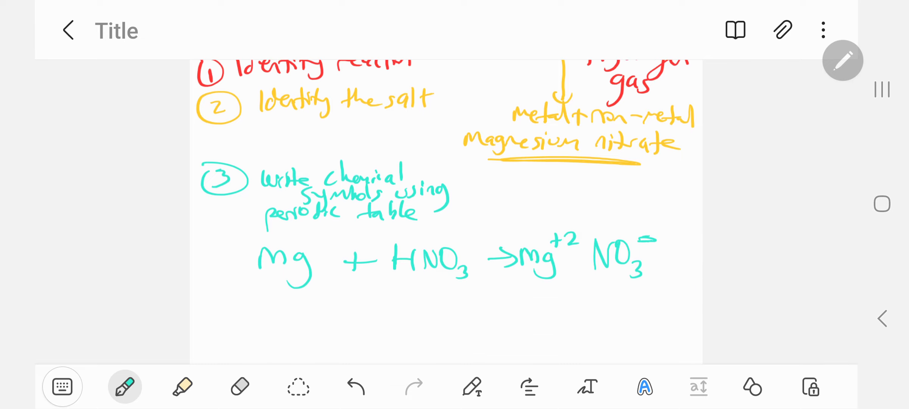
{"action": "left_click_drag", "start_coordinate": [660, 255], "coordinate": [663, 270]}
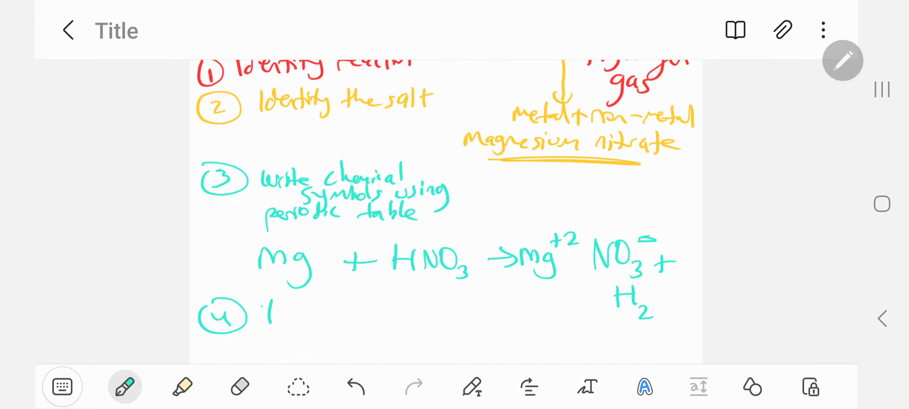
- Write the underlined '4 Tidy up:' heading and begin 'Mg + HNO3'
{"action": "left_click_drag", "start_coordinate": [263, 312], "coordinate": [377, 316]}
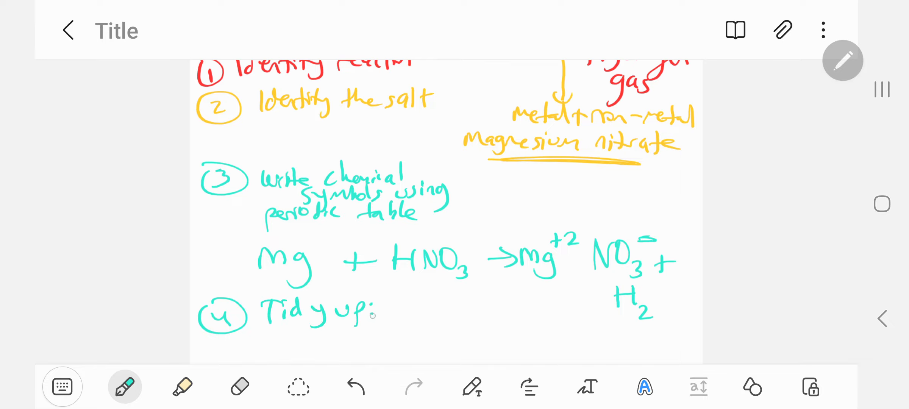
{"action": "scroll", "scroll_direction": "down", "scroll_amount": 3}
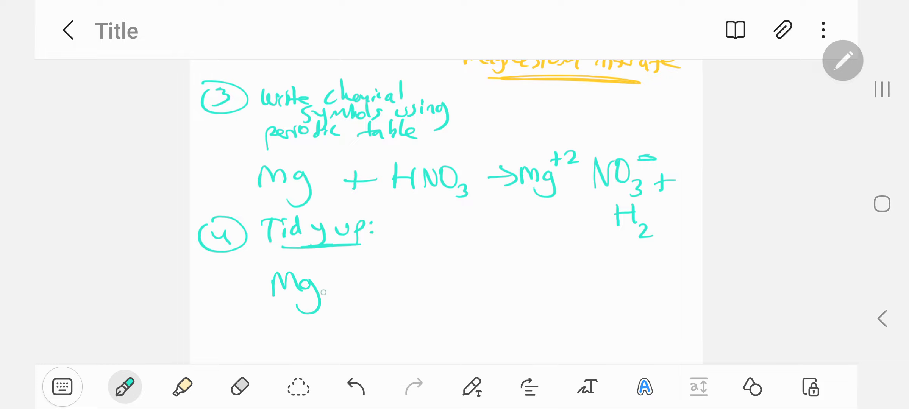
{"action": "left_click_drag", "start_coordinate": [348, 284], "coordinate": [470, 284]}
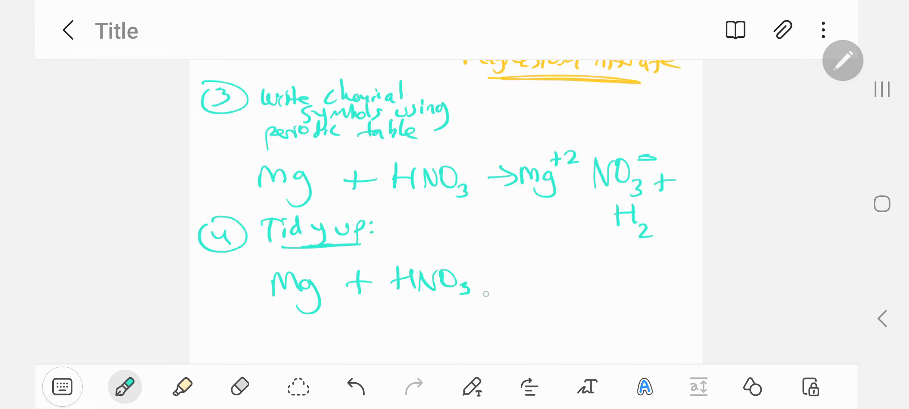
- Finish the tidied equation '→ Mg(NO3)2 + H2' and double-underline it
{"action": "left_click_drag", "start_coordinate": [484, 281], "coordinate": [512, 281]}
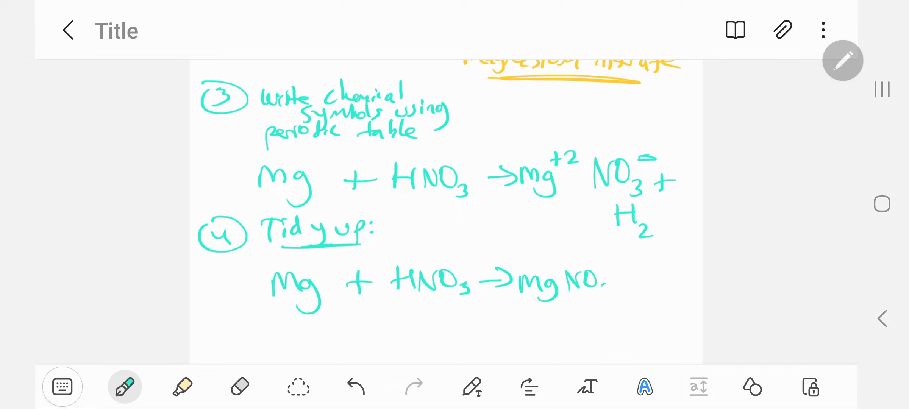
{"action": "left_click_drag", "start_coordinate": [561, 284], "coordinate": [614, 289]}
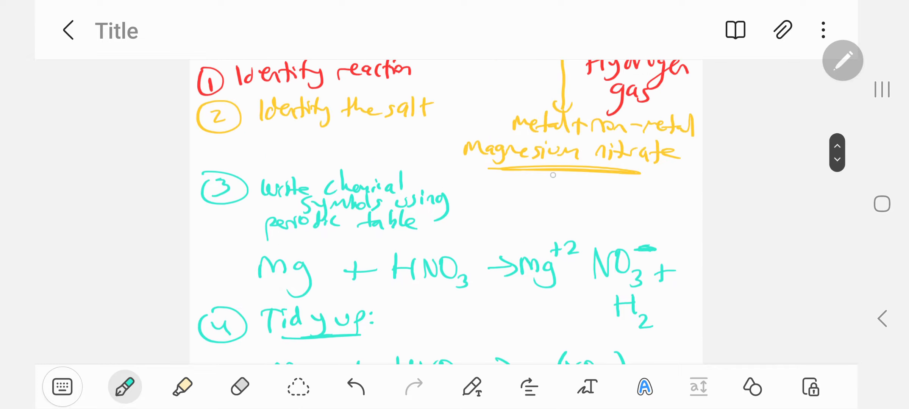
{"action": "scroll", "scroll_direction": "down", "scroll_amount": 3}
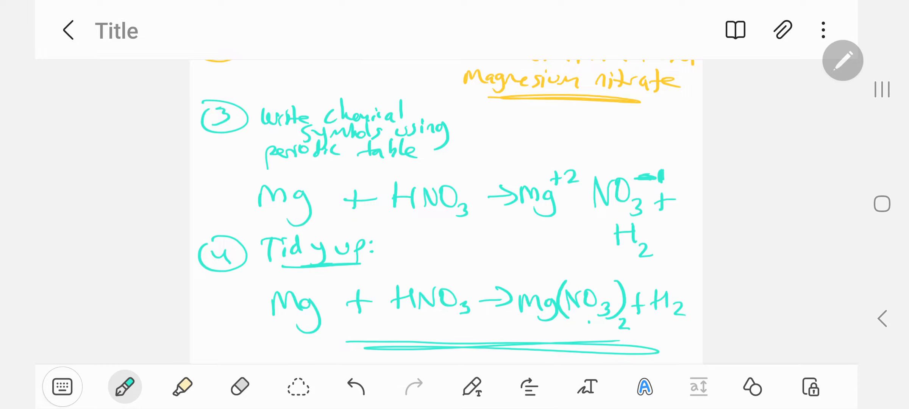
{"action": "scroll", "scroll_direction": "down", "scroll_amount": 3}
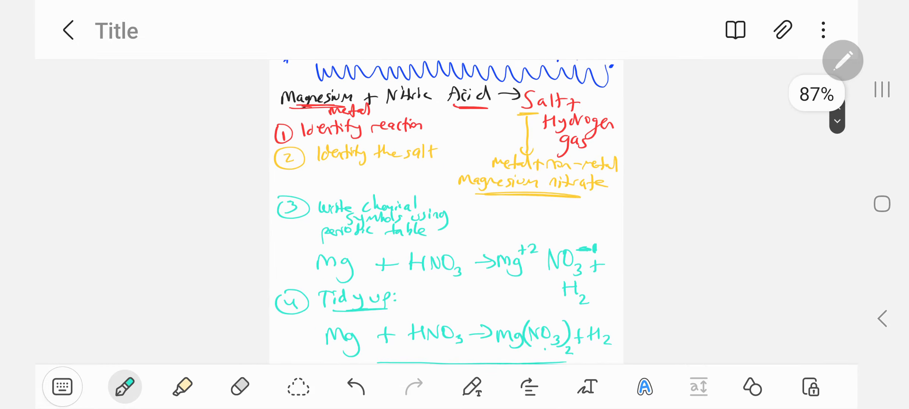